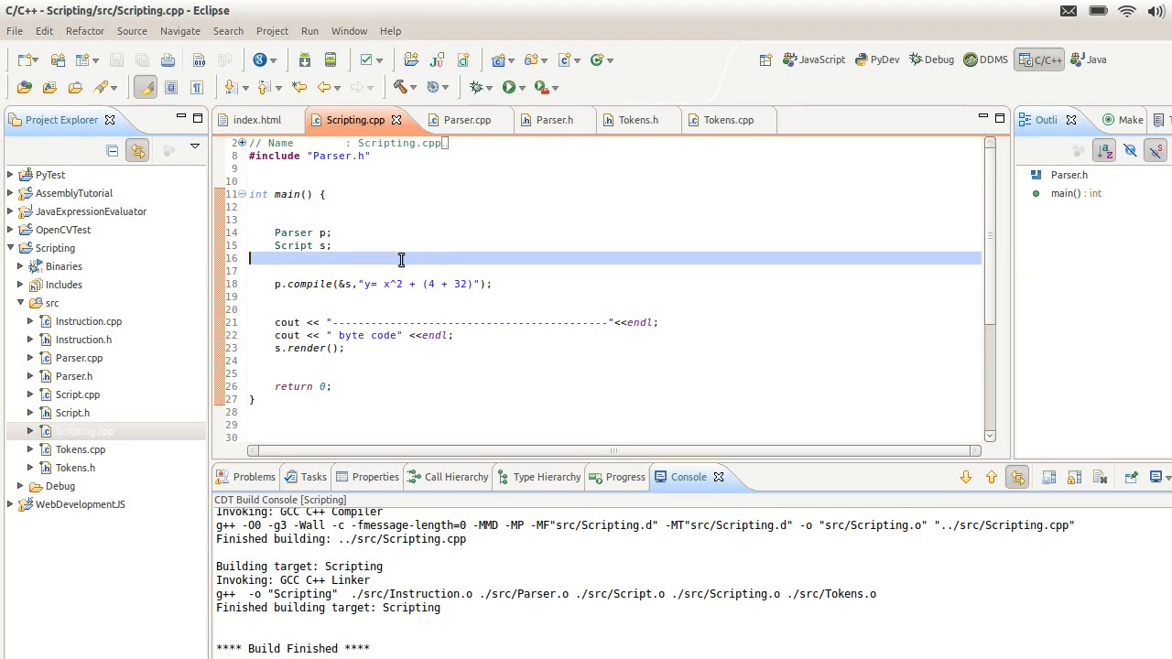
{"action": "mouse_move", "coordinate": [394, 260]}
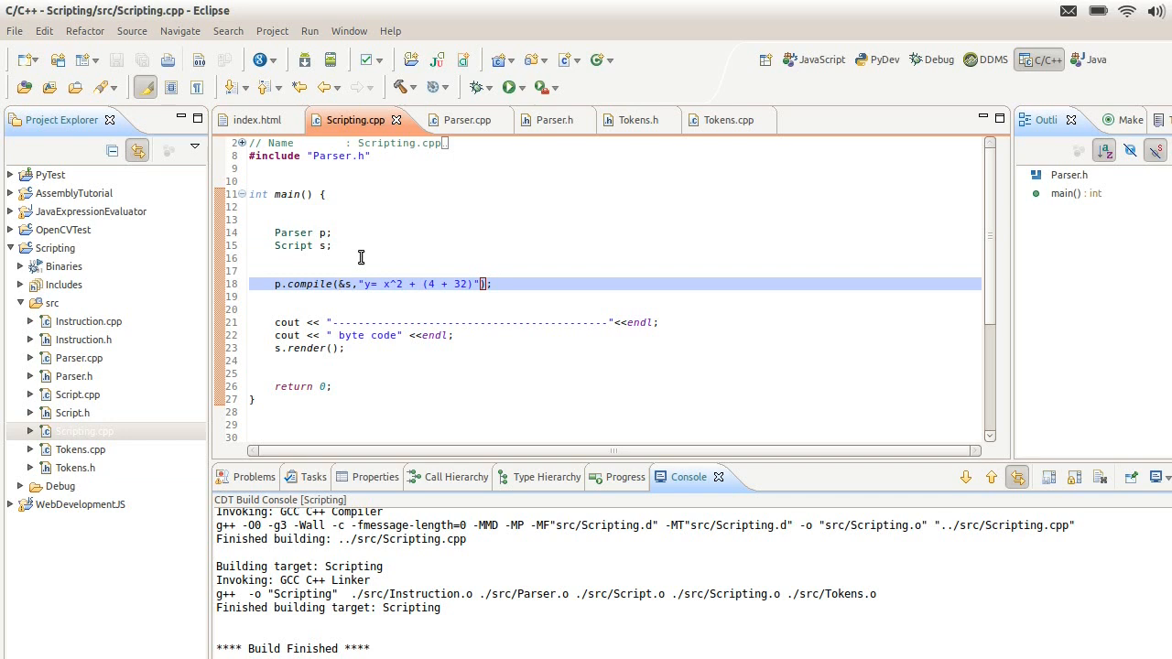
Step: Highlight the p.compile call and its &s script argument on line 18
{"action": "left_click", "coordinate": [340, 283]}
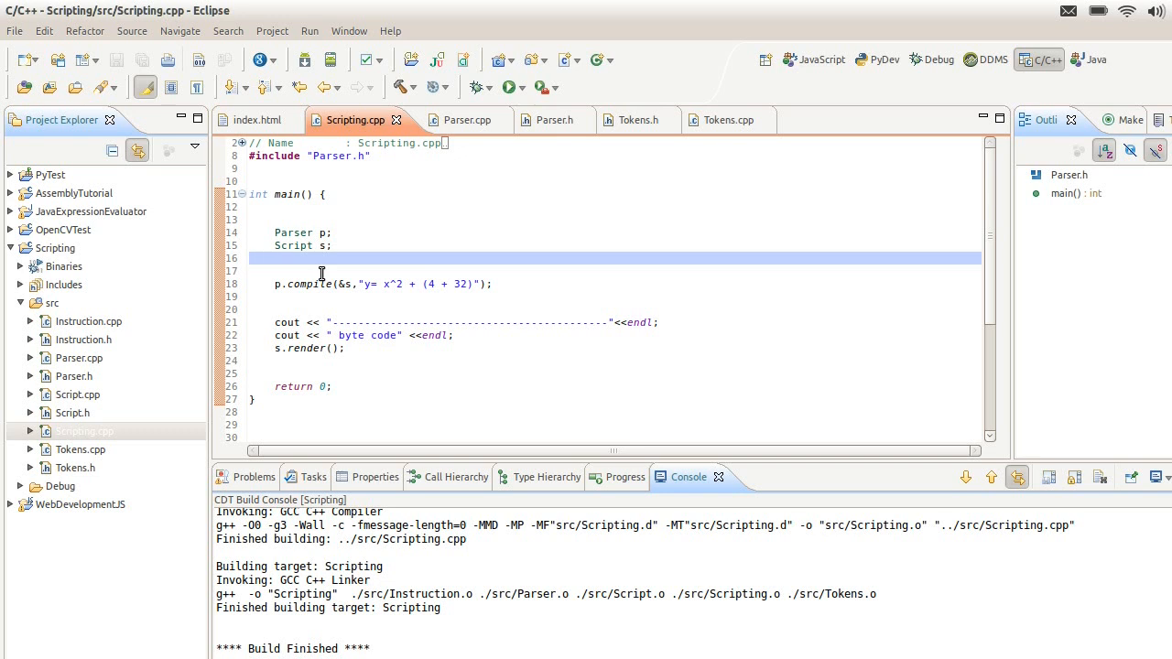
{"action": "left_click", "coordinate": [346, 283]}
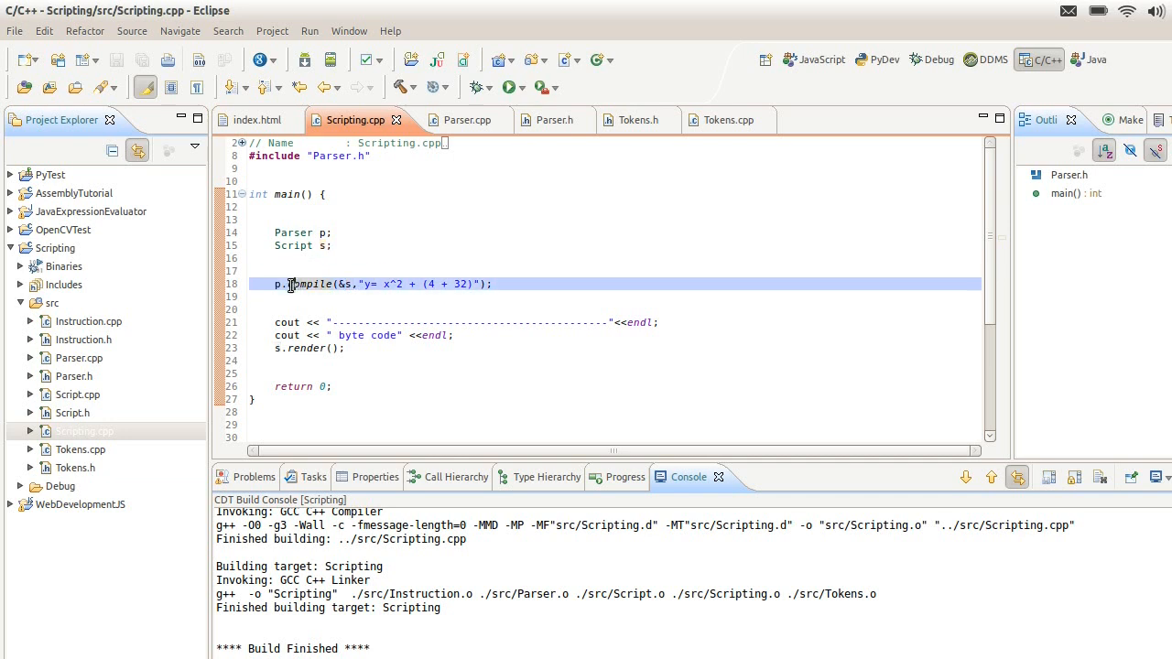
{"action": "double_click", "coordinate": [323, 233]}
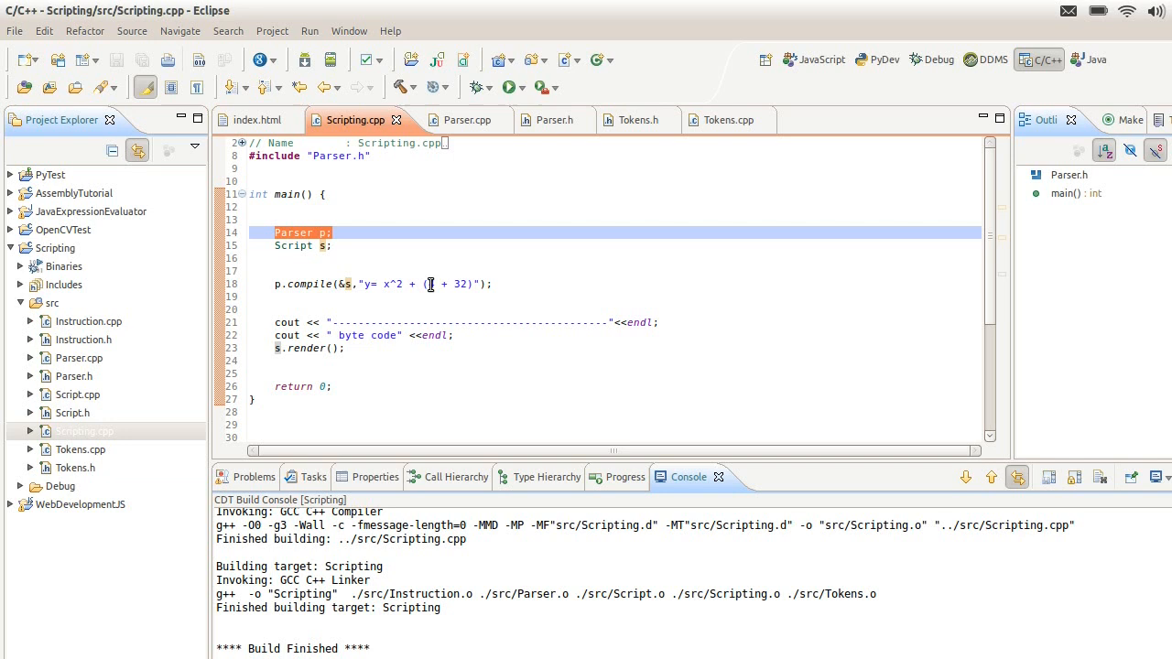
{"action": "type", "text": "4"}
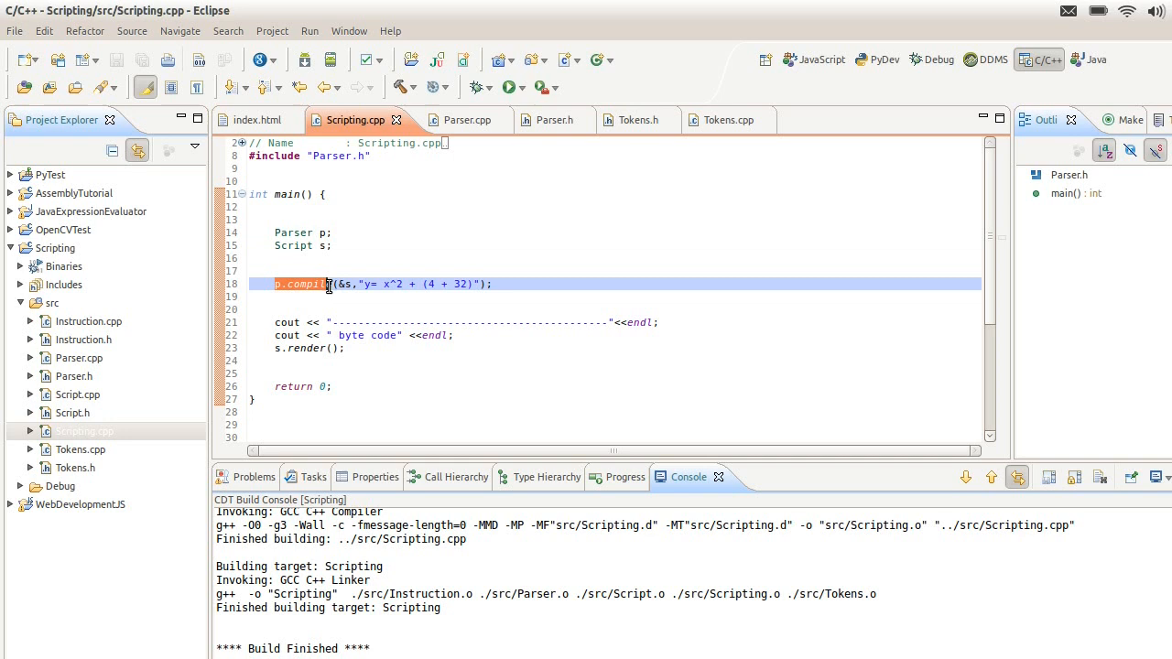
{"action": "left_click_drag", "start_coordinate": [328, 284], "coordinate": [366, 284]}
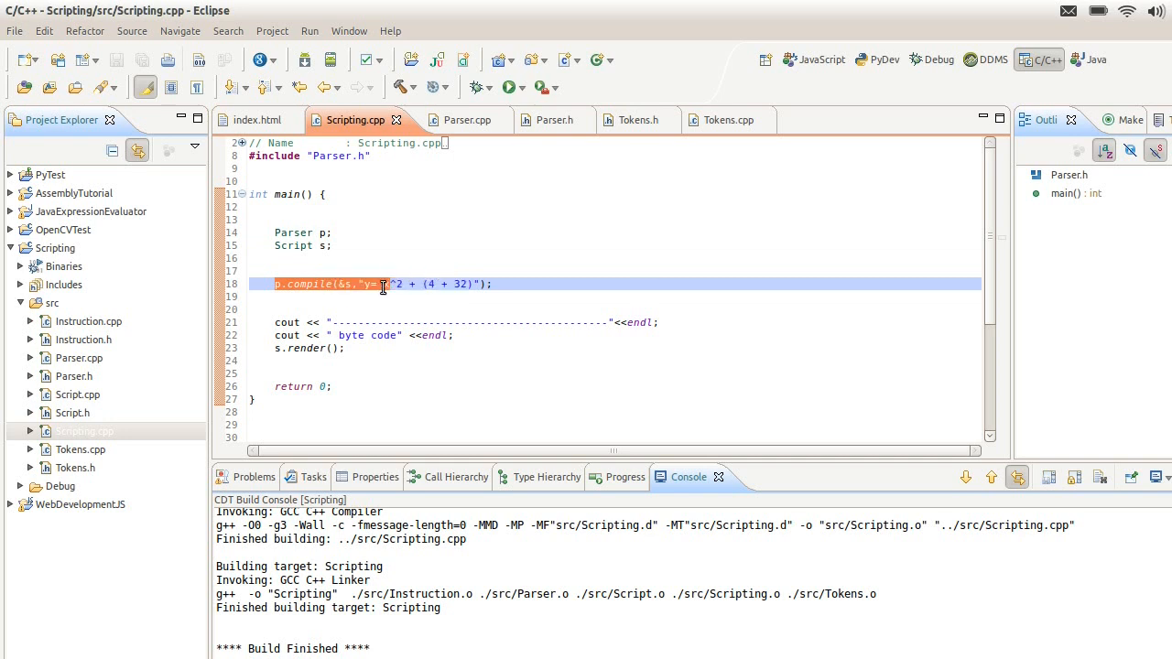
{"action": "left_click", "coordinate": [303, 283]}
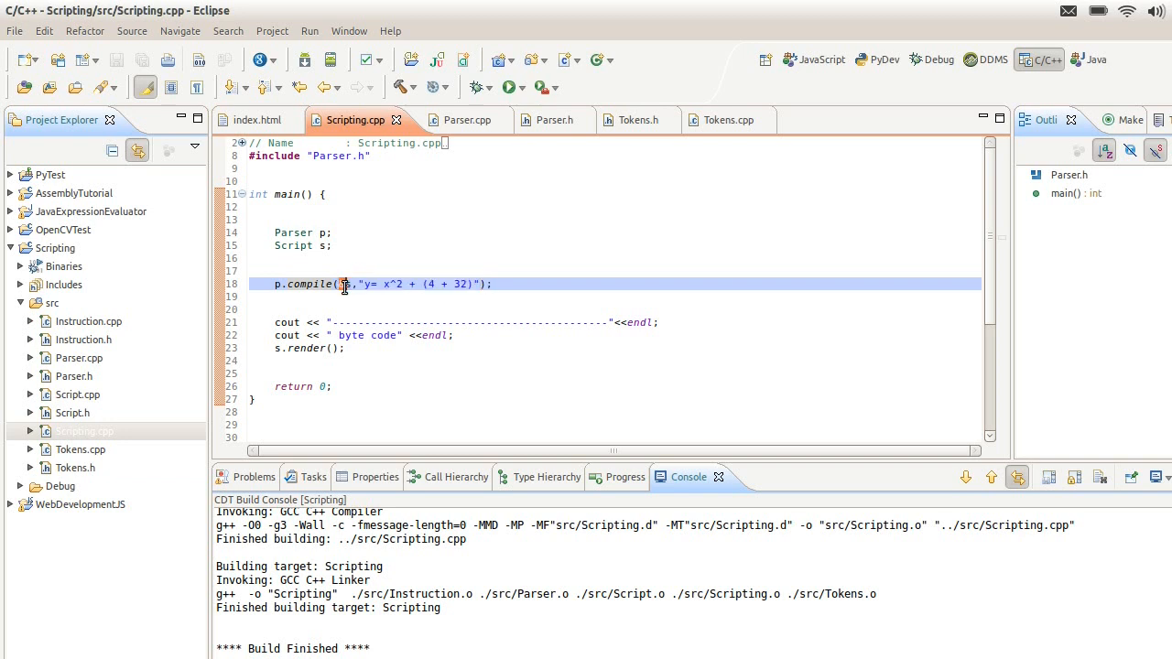
{"action": "double_click", "coordinate": [346, 284]}
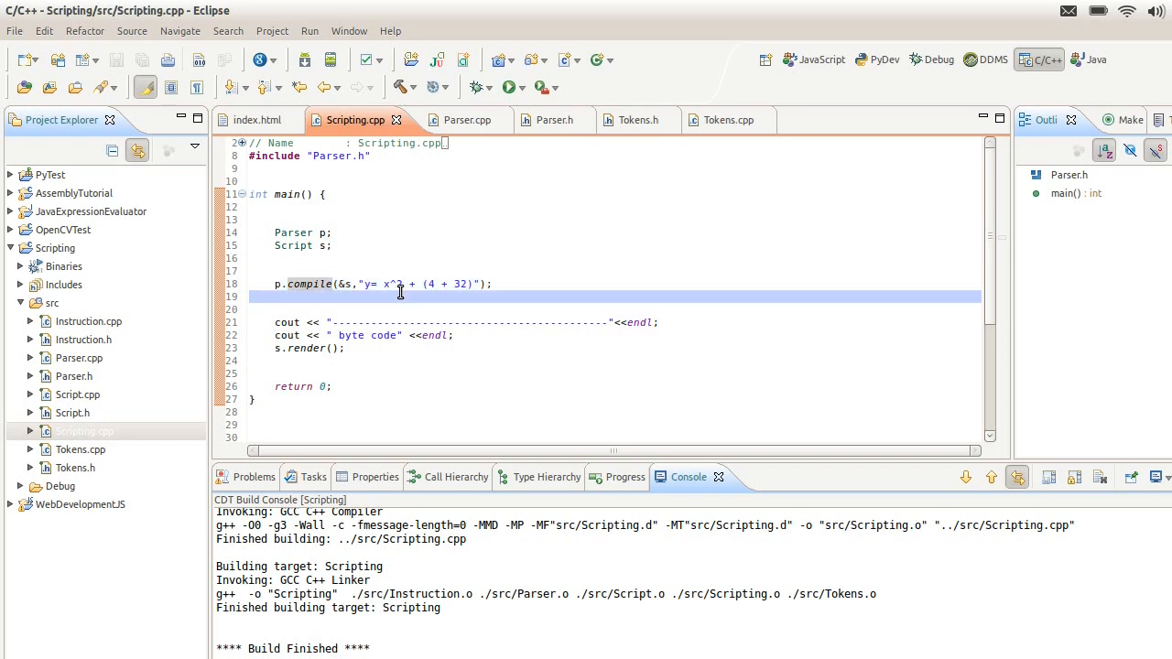
Step: Run Scripting and highlight the first parse reduction line in the console
{"action": "left_click", "coordinate": [510, 87]}
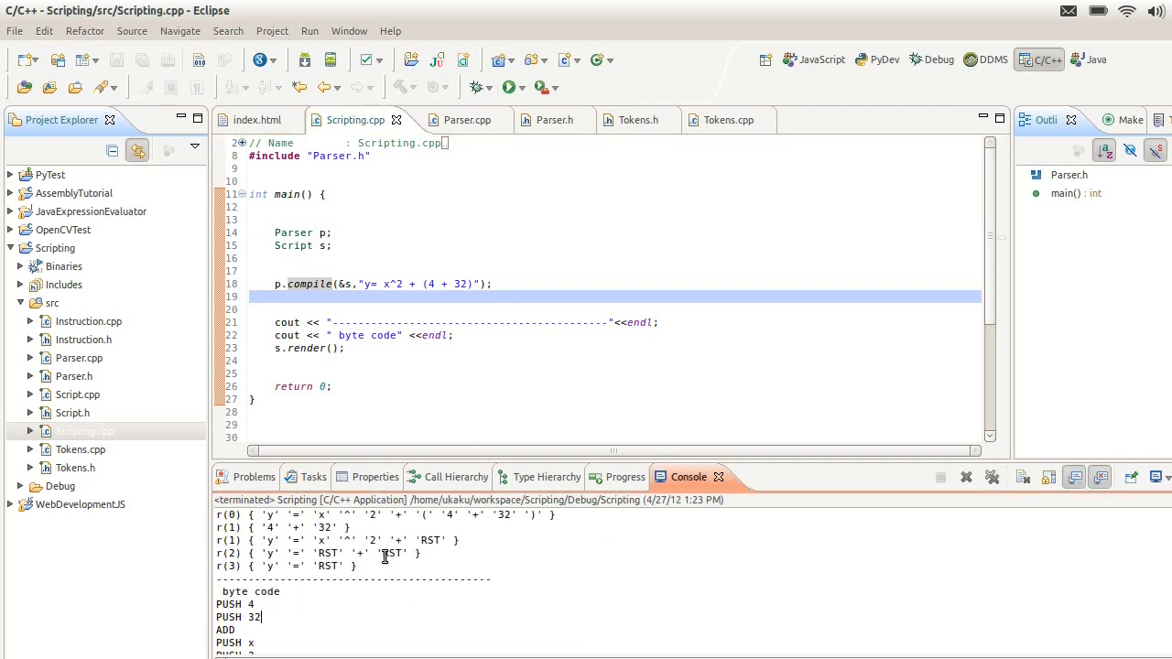
{"action": "left_click_drag", "start_coordinate": [250, 514], "coordinate": [549, 514]}
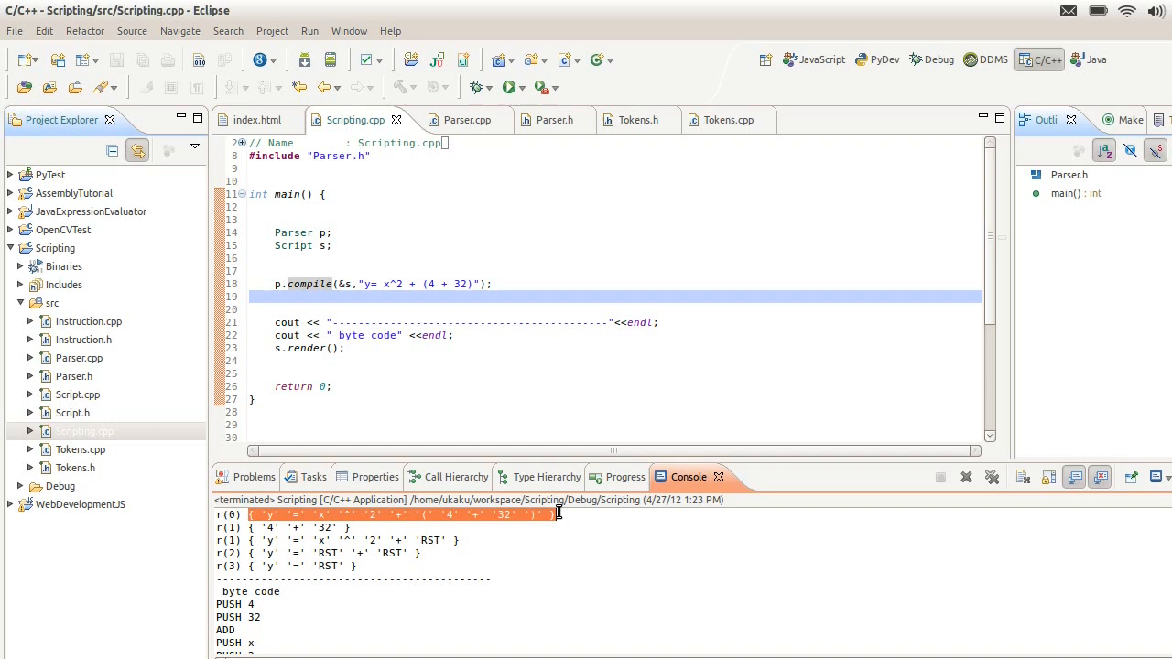
{"action": "mouse_move", "coordinate": [291, 525]}
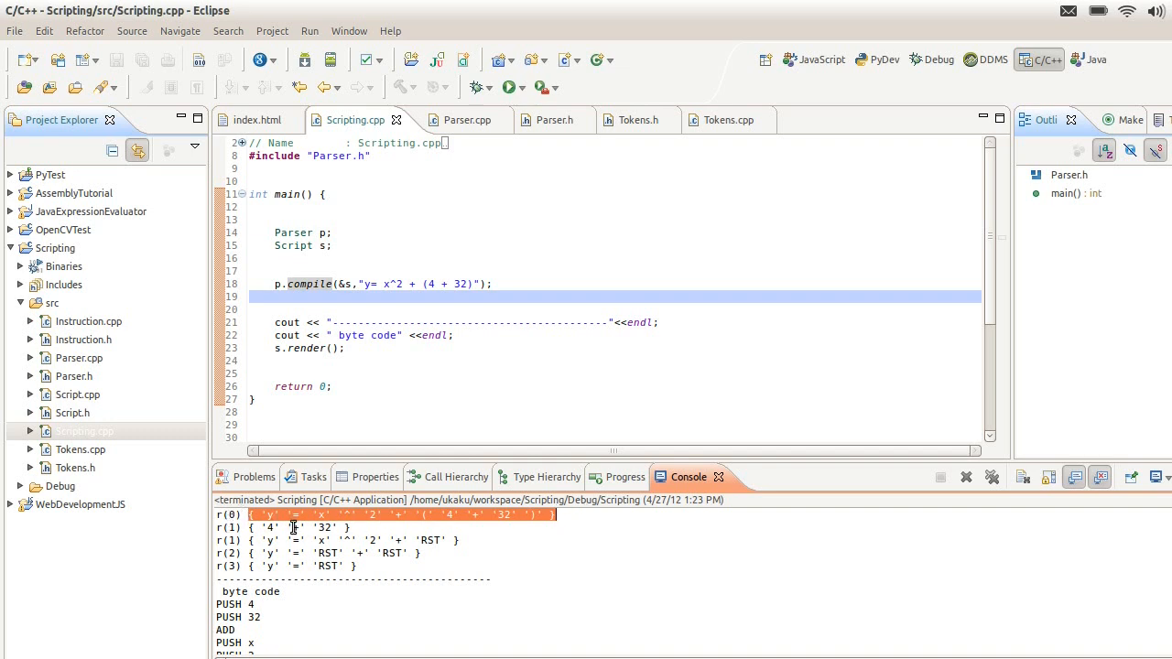
{"action": "mouse_move", "coordinate": [204, 538]}
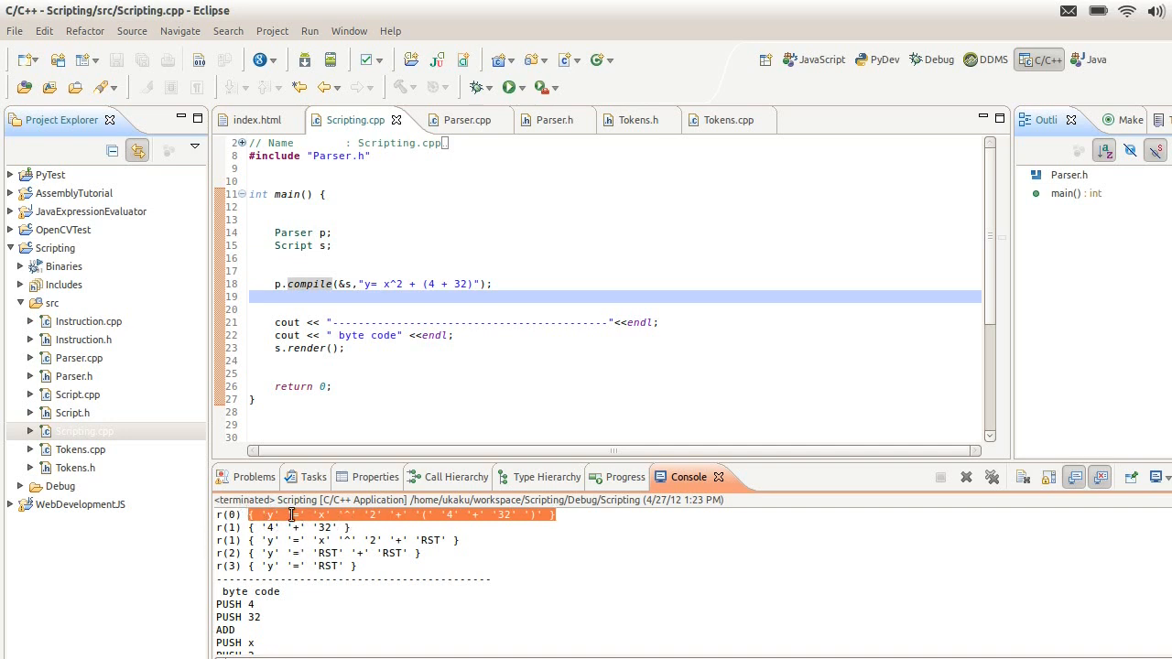
{"action": "left_click", "coordinate": [371, 477]}
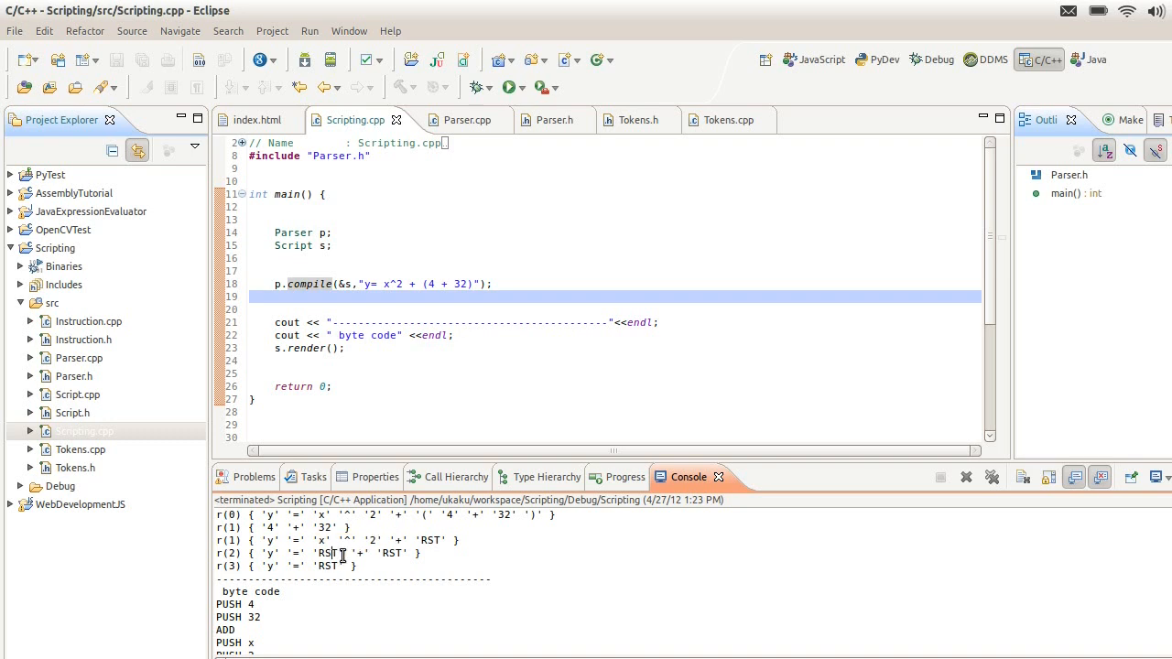
{"action": "mouse_move", "coordinate": [334, 569]}
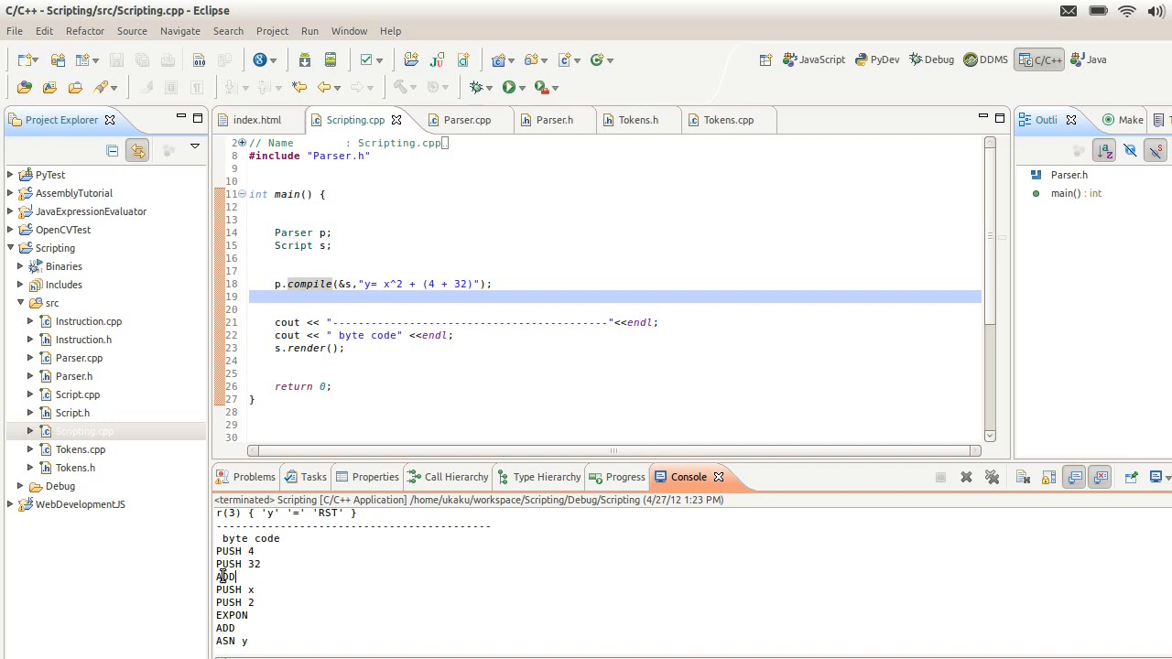
Step: Highlight the ADD instruction in the byte code, then type x^2
{"action": "double_click", "coordinate": [225, 576]}
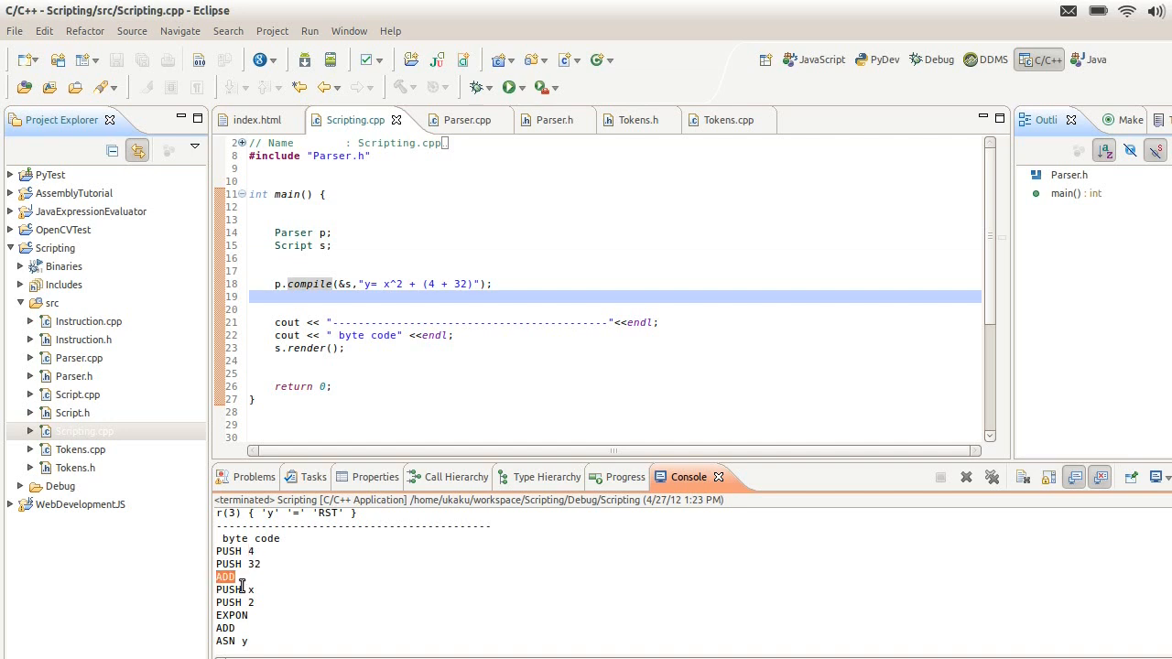
{"action": "left_click", "coordinate": [238, 588]}
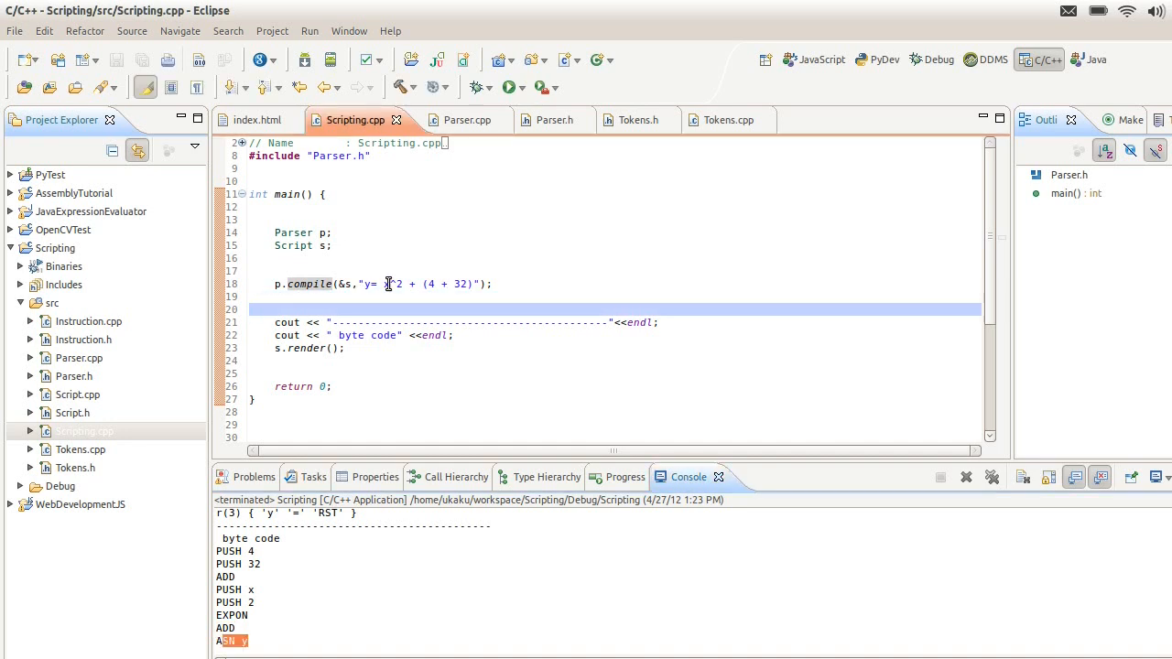
{"action": "type", "text": "x^2"}
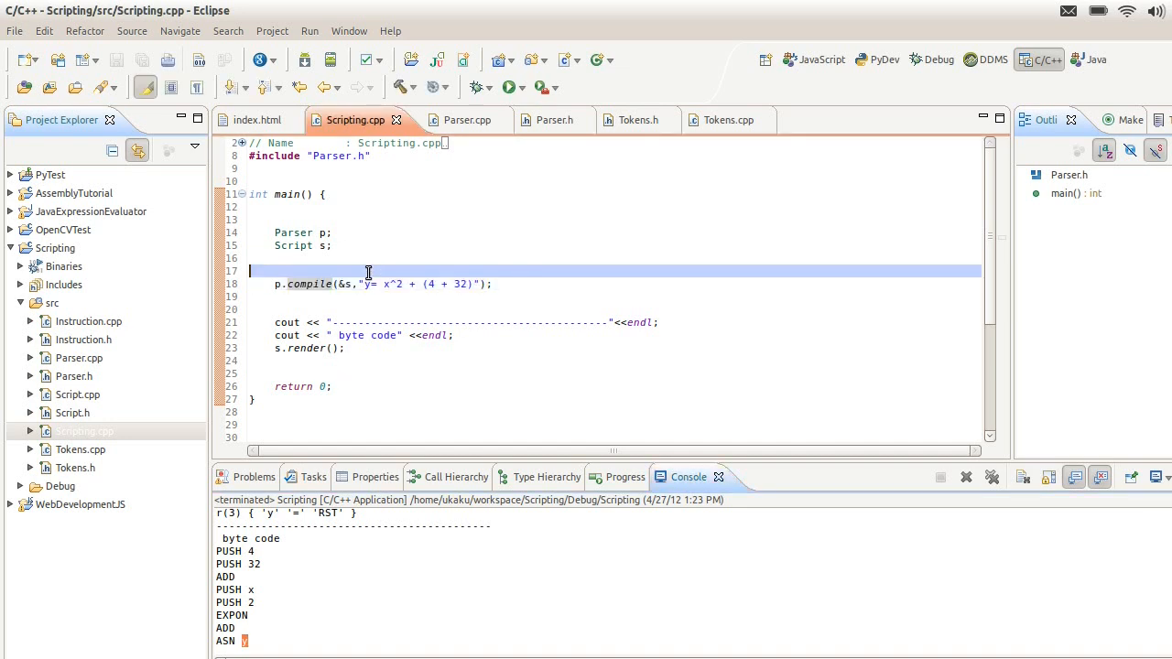
Step: Add compile calls for 'function equation(x){', 'return y' and '}', then save and build
{"action": "type", "text": "."}
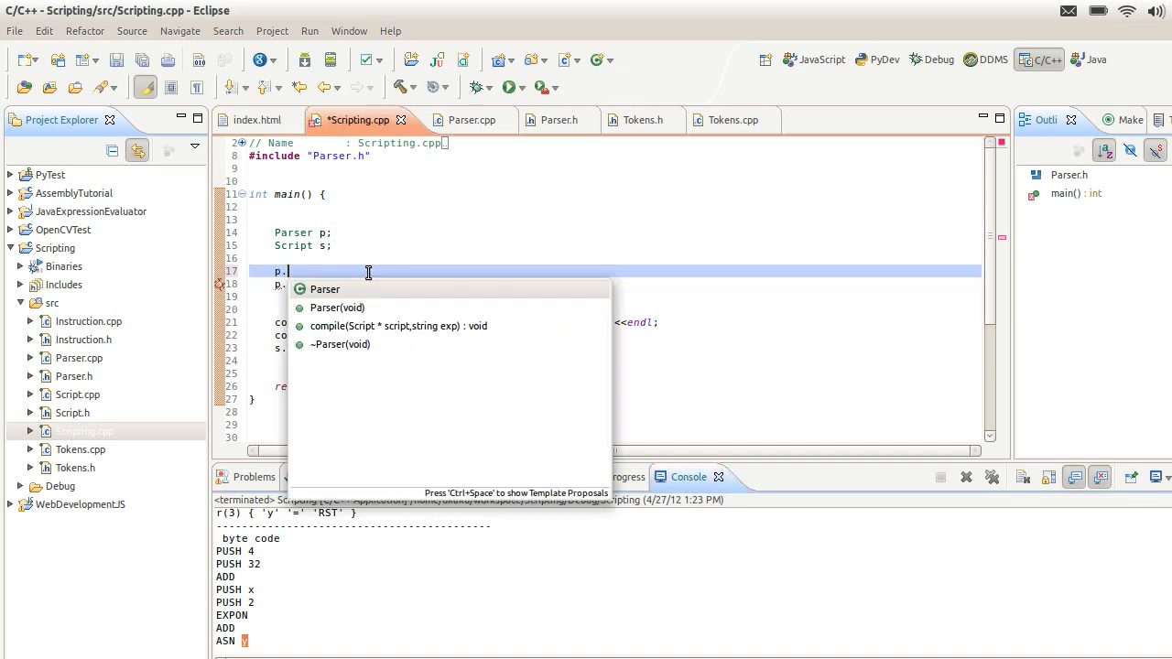
{"action": "left_click", "coordinate": [398, 326]}
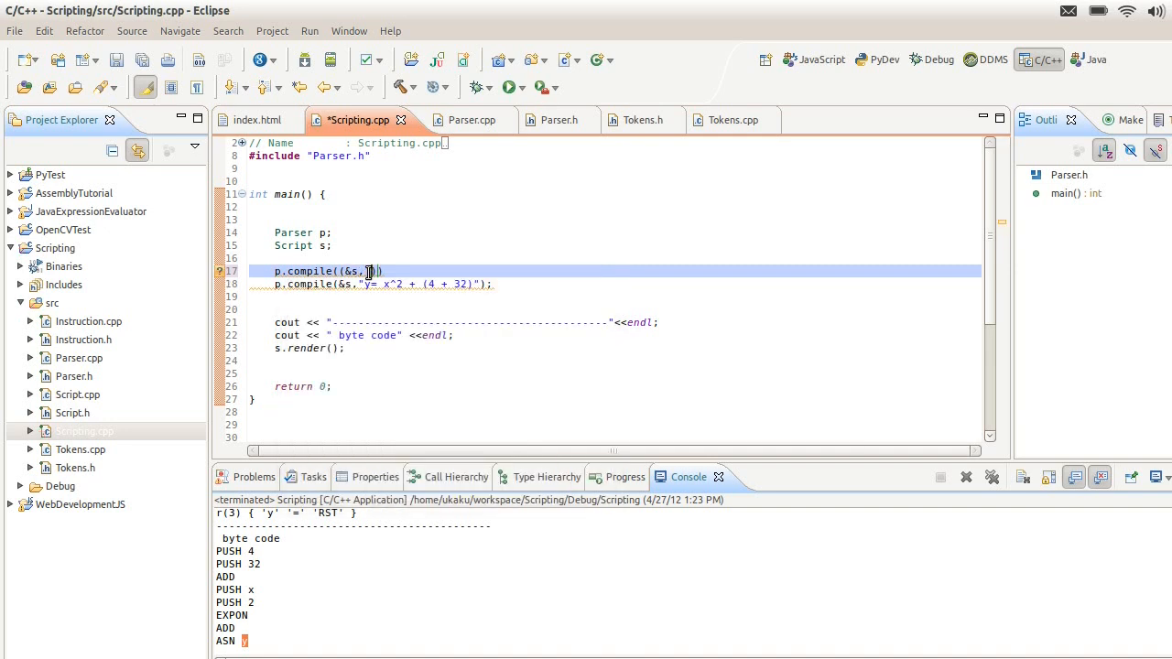
{"action": "type", "text": "function equation(\""}
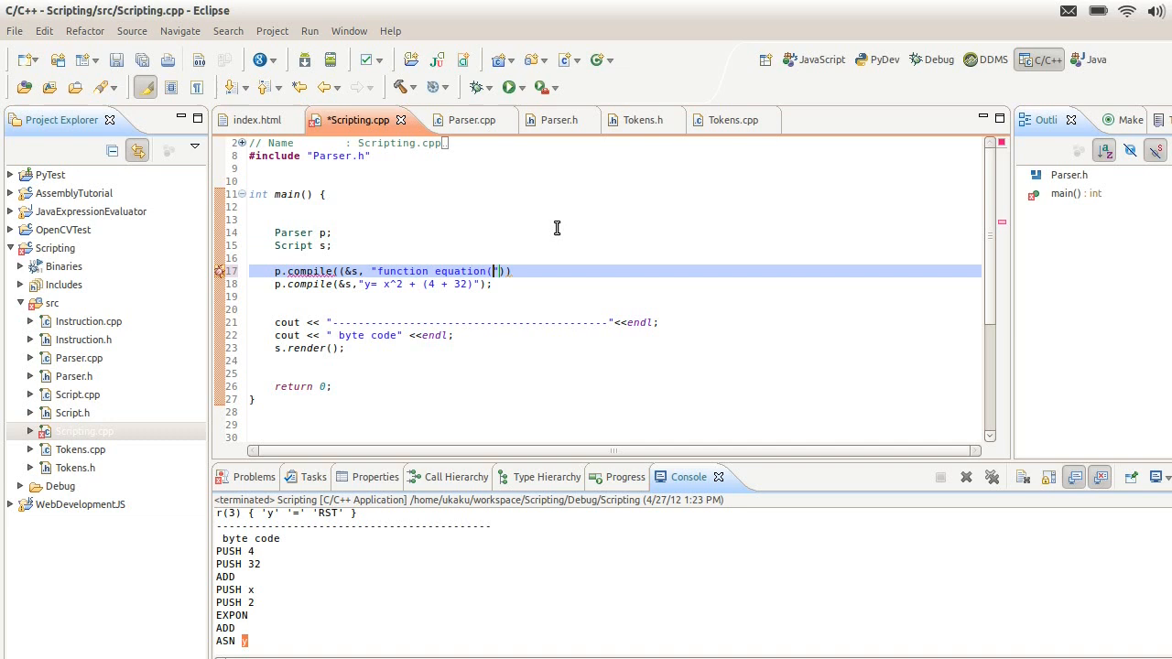
{"action": "type", "text": "x){"}
{"action": "type", "text": "p.compile("}
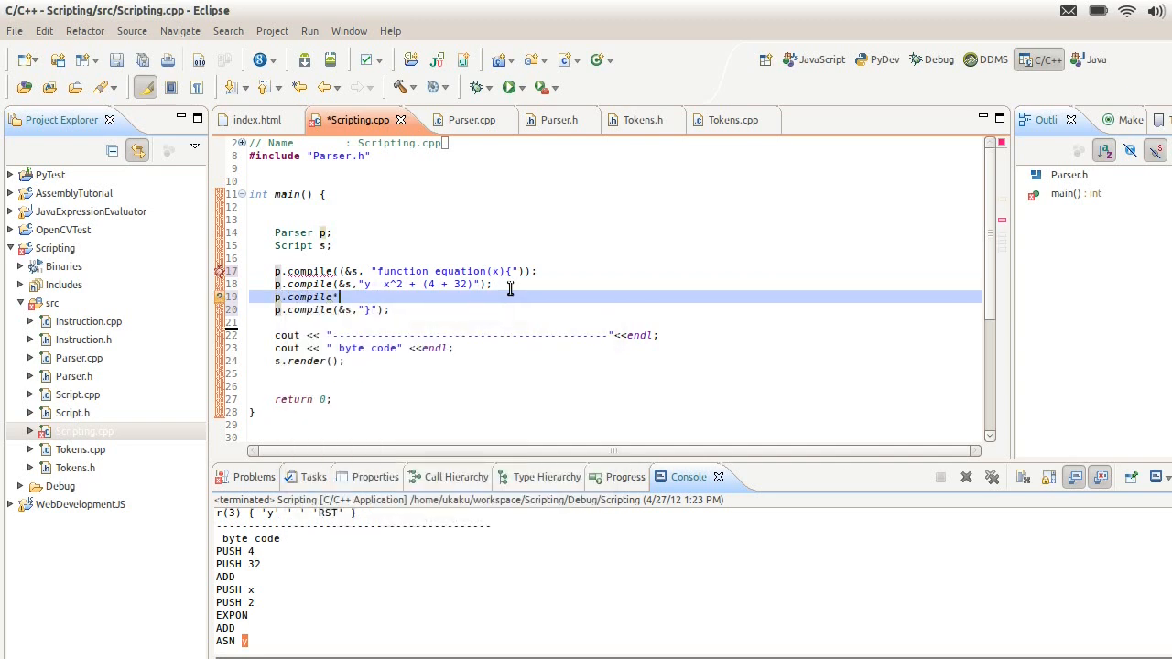
{"action": "type", "text": "return y"}
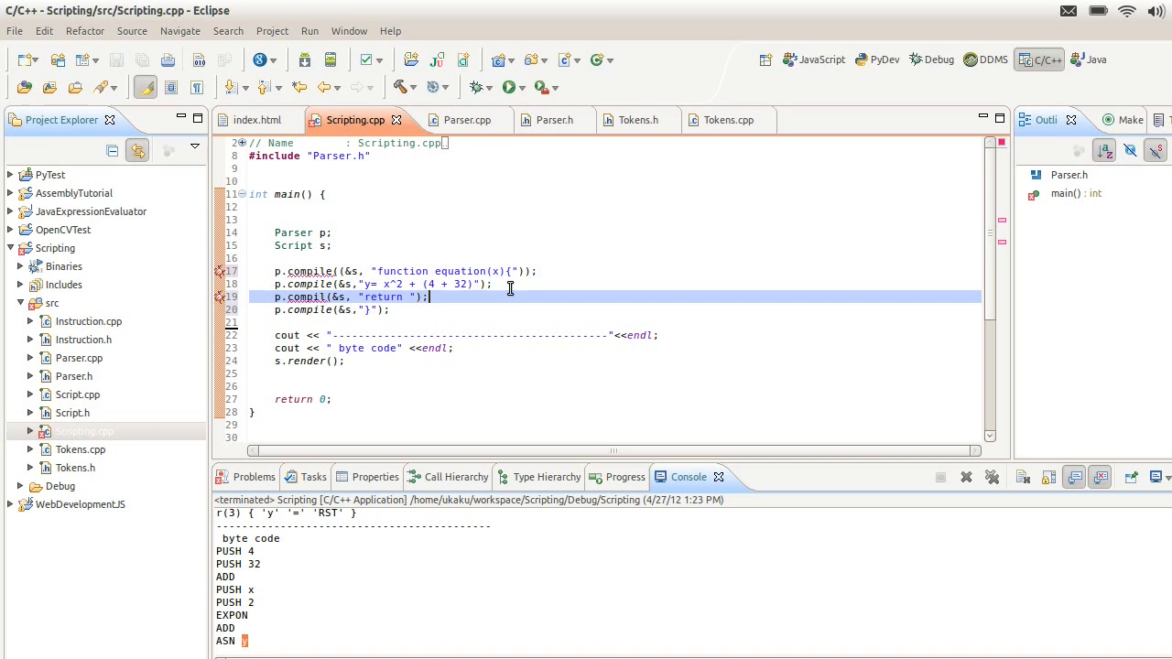
{"action": "left_click", "coordinate": [404, 87]}
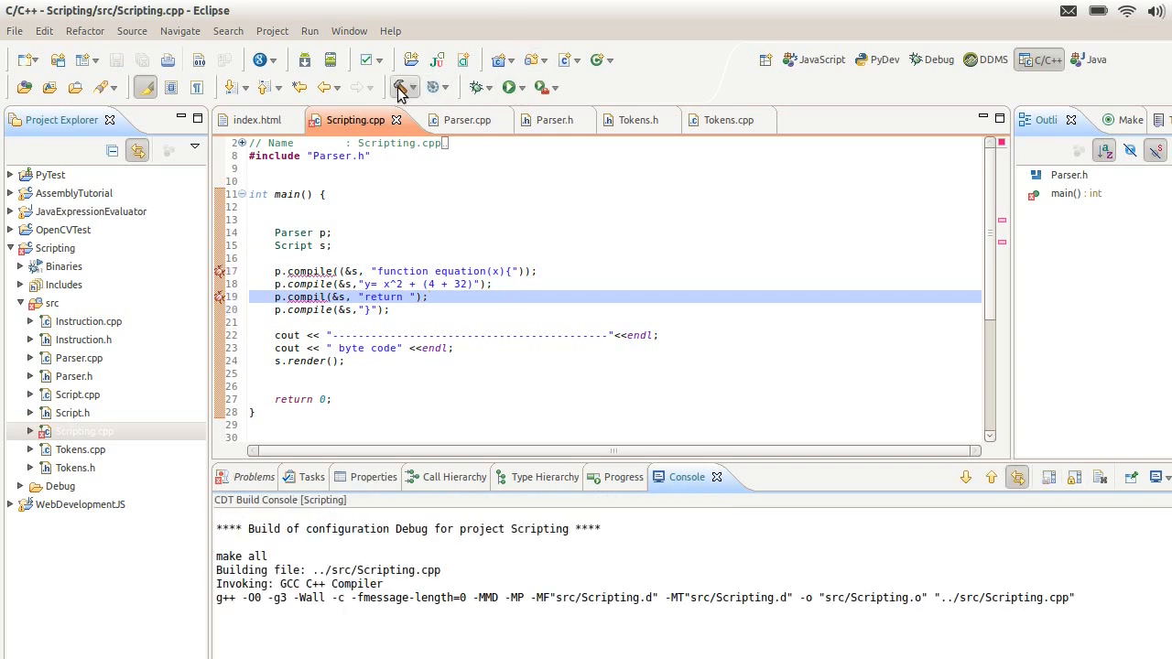
Step: Delete the stray '(' in the first p.compile call and rebuild
{"action": "left_click", "coordinate": [401, 87]}
{"action": "type", "text": "e"}
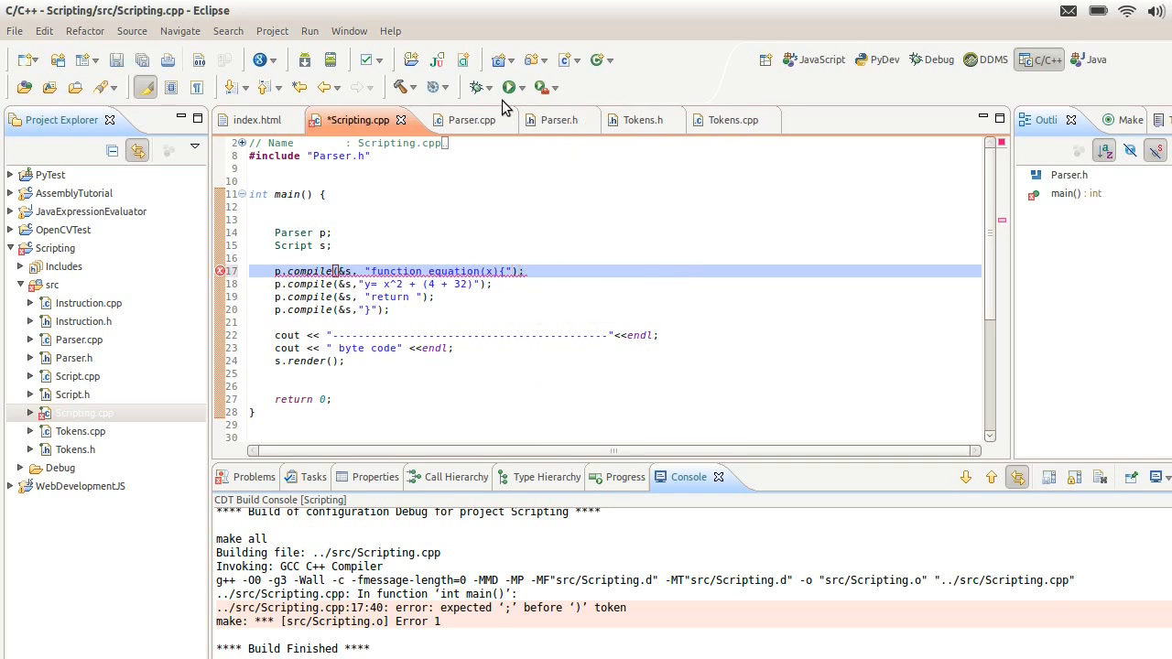
{"action": "left_click", "coordinate": [404, 87]}
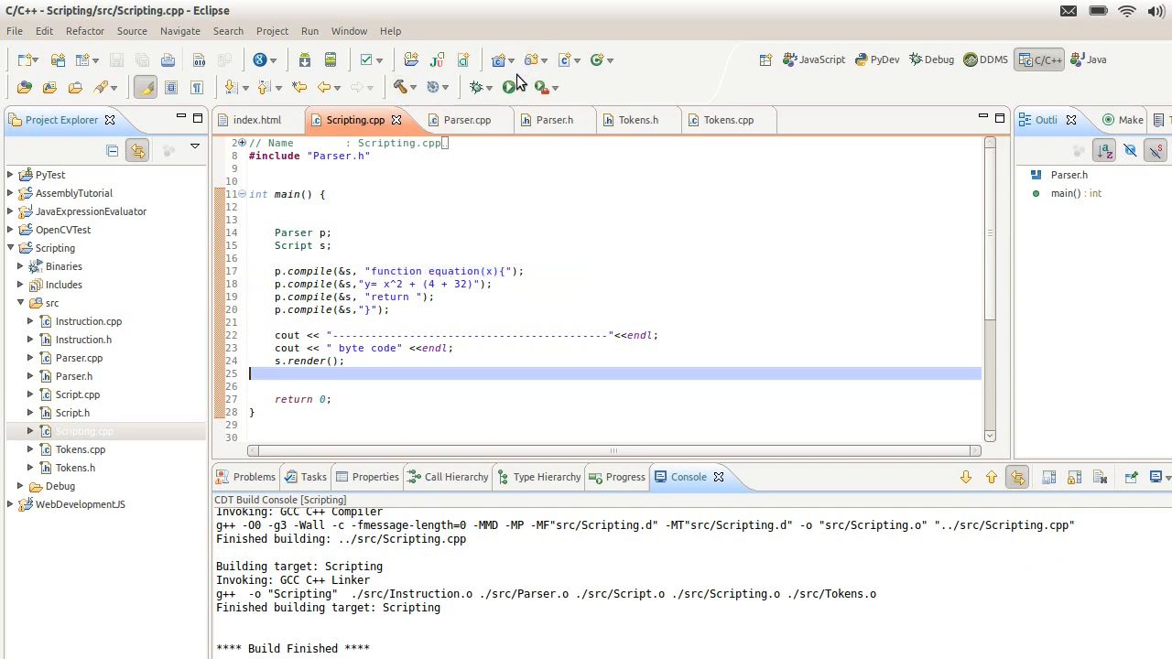
Step: Run Scripting and highlight FUNC equation and ARGC_CHECK in the console byte code
{"action": "left_click", "coordinate": [507, 87]}
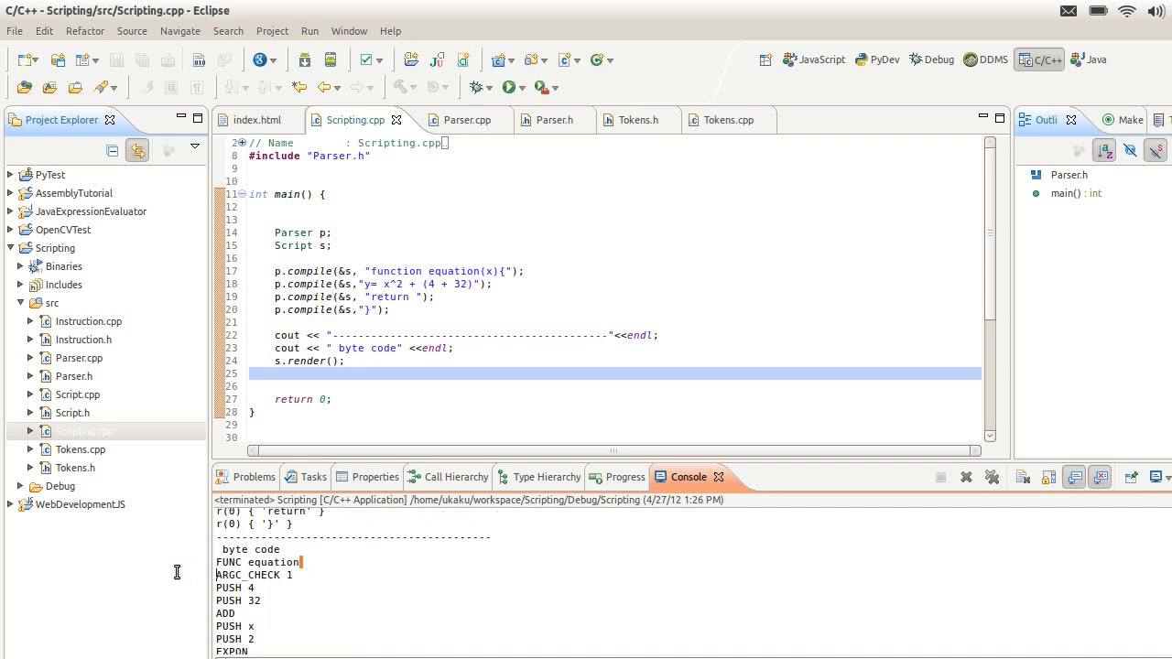
{"action": "double_click", "coordinate": [257, 562]}
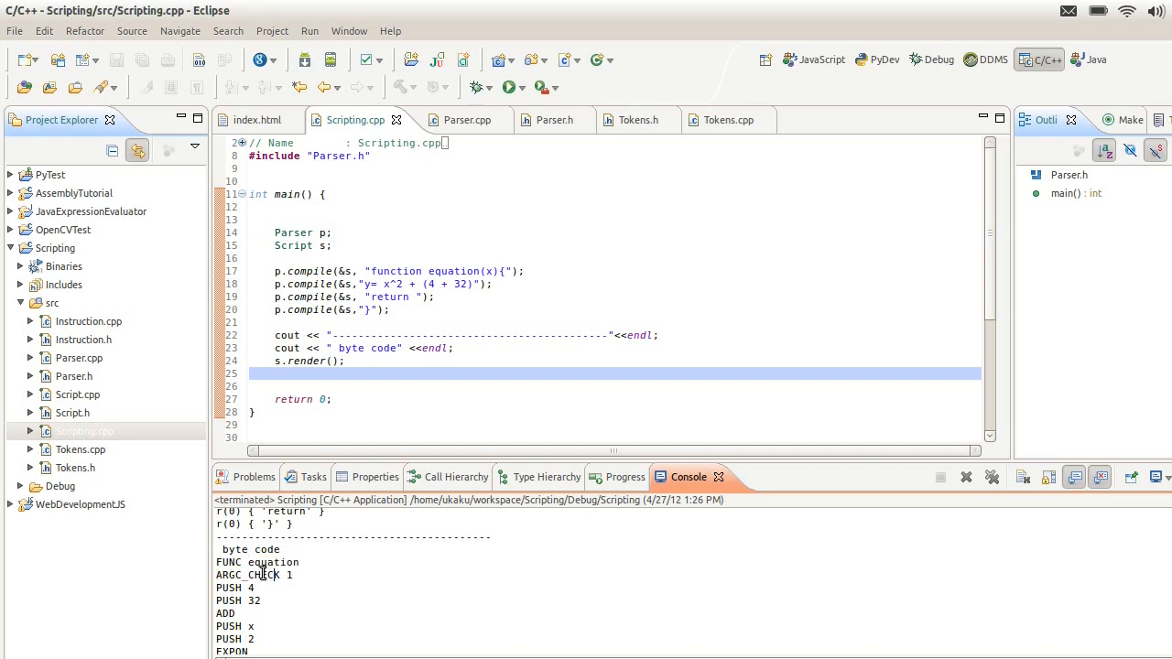
{"action": "double_click", "coordinate": [275, 574]}
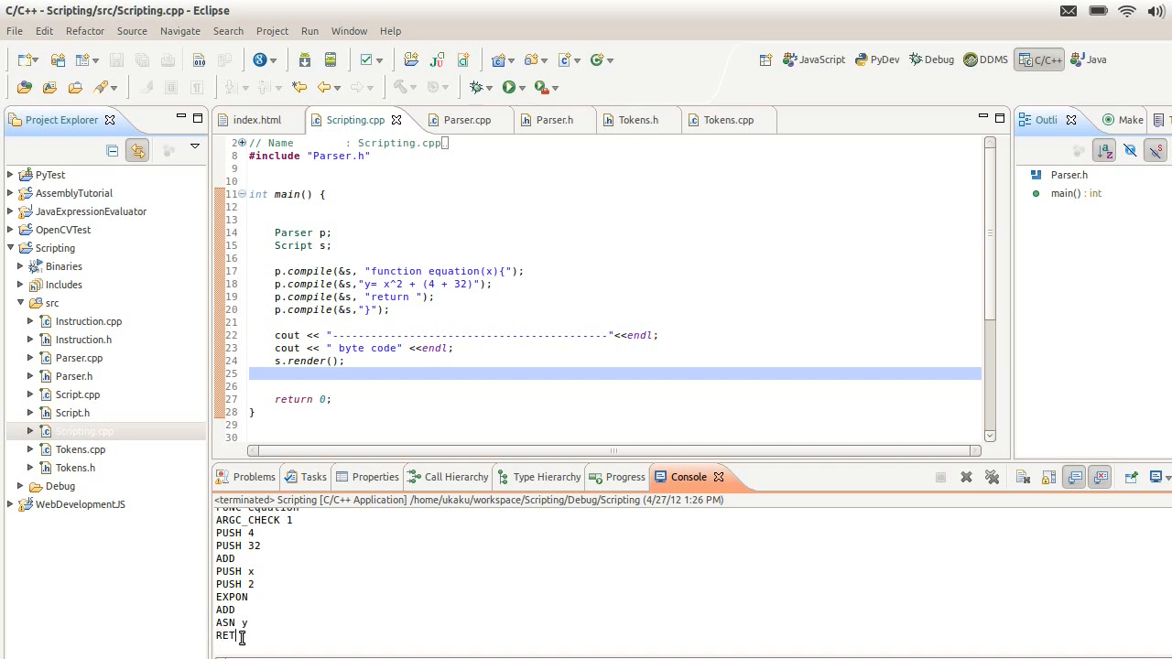
{"action": "mouse_move", "coordinate": [390, 616]}
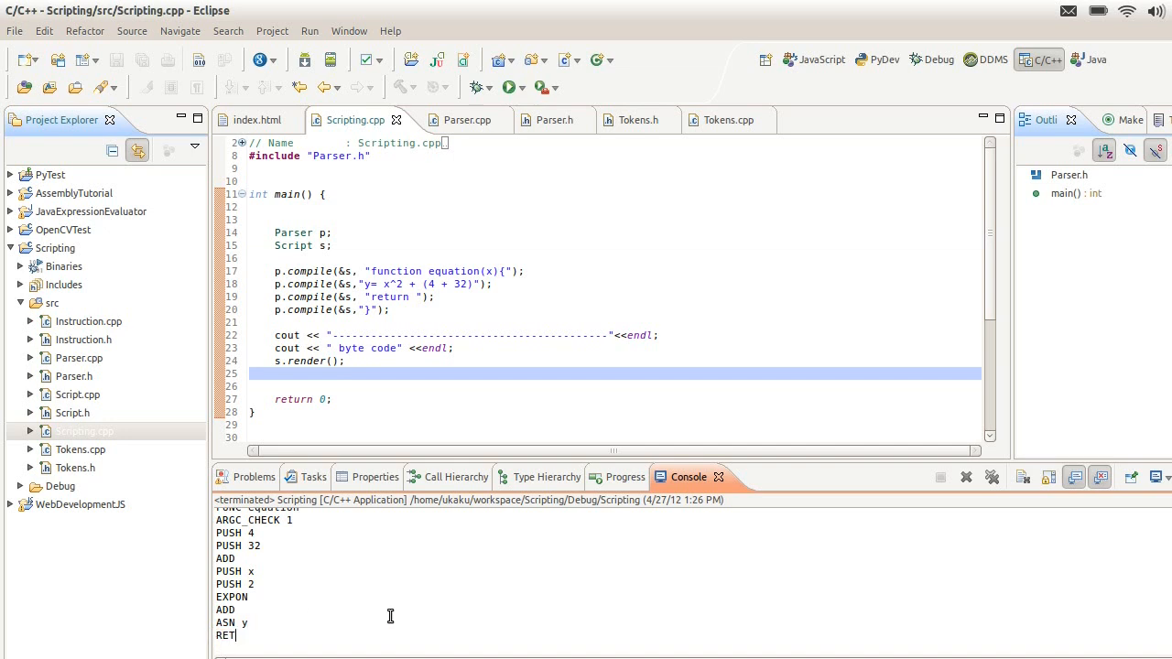